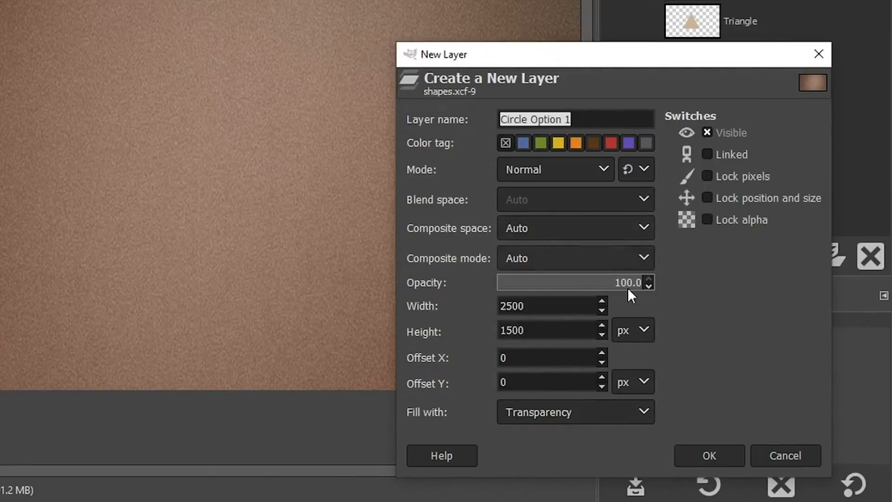
Confirm the New Layer dialog to create the transparent Circle Option 1 layer.
{"action": "left_click", "coordinate": [708, 455]}
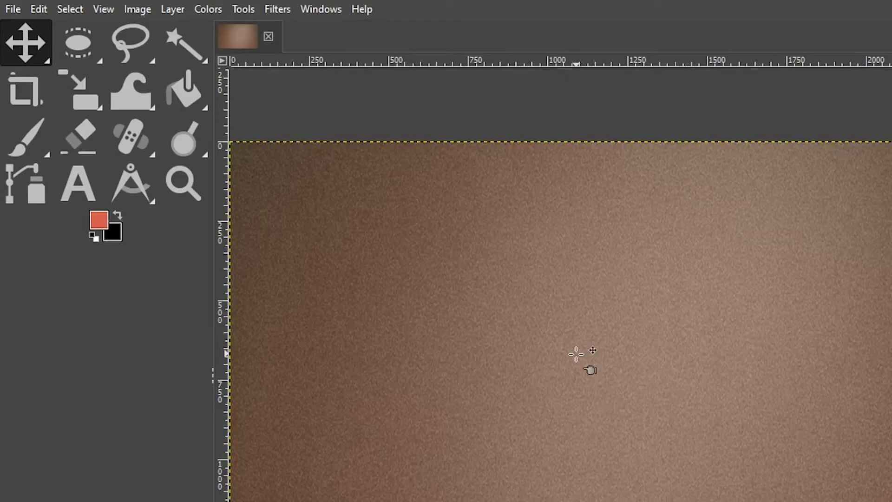
{"action": "mouse_move", "coordinate": [250, 183]}
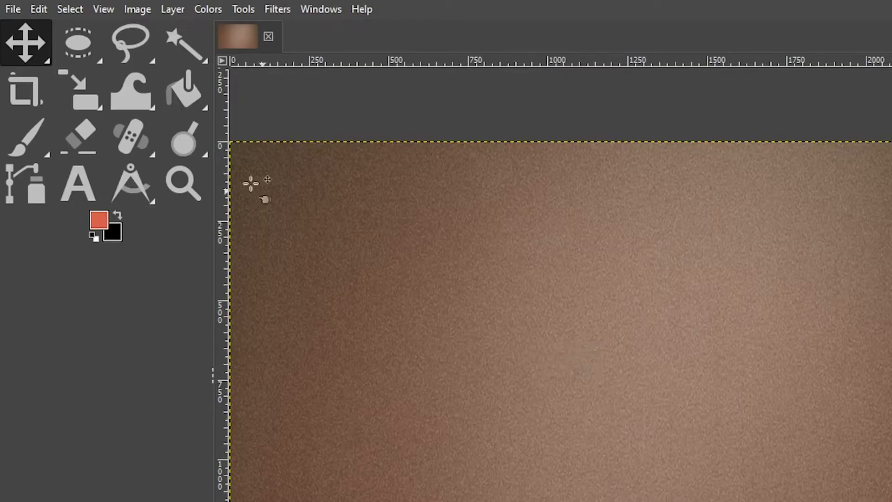
Activate the Ellipse Select tool from the toolbox.
{"action": "left_click", "coordinate": [78, 40]}
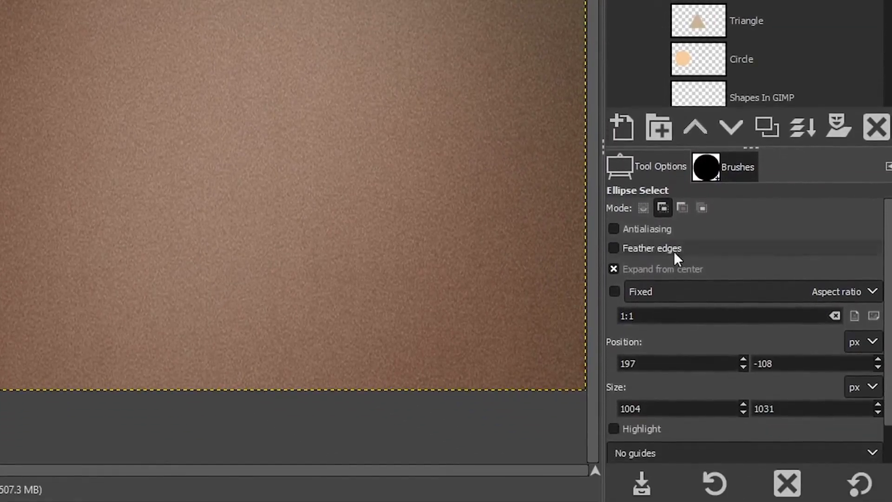
Constrain the ellipse selection to a Fixed 1:1 aspect ratio for a perfect circle.
{"action": "left_click", "coordinate": [863, 291]}
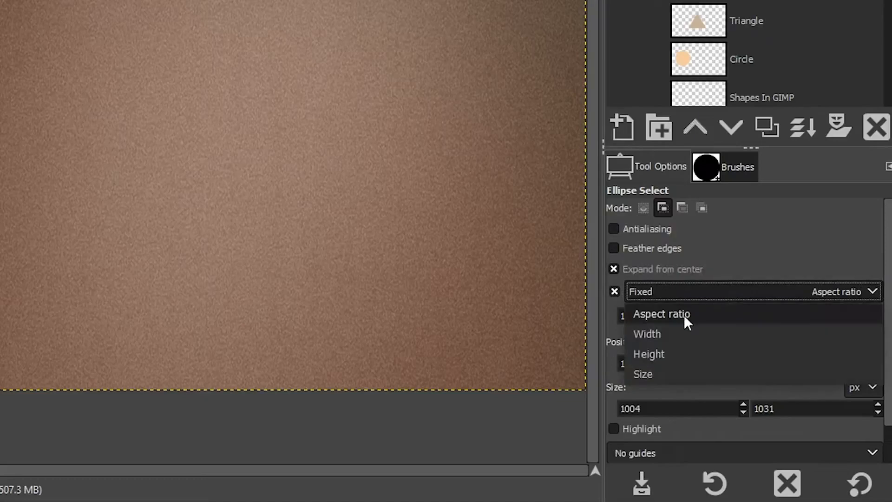
{"action": "left_click", "coordinate": [662, 313]}
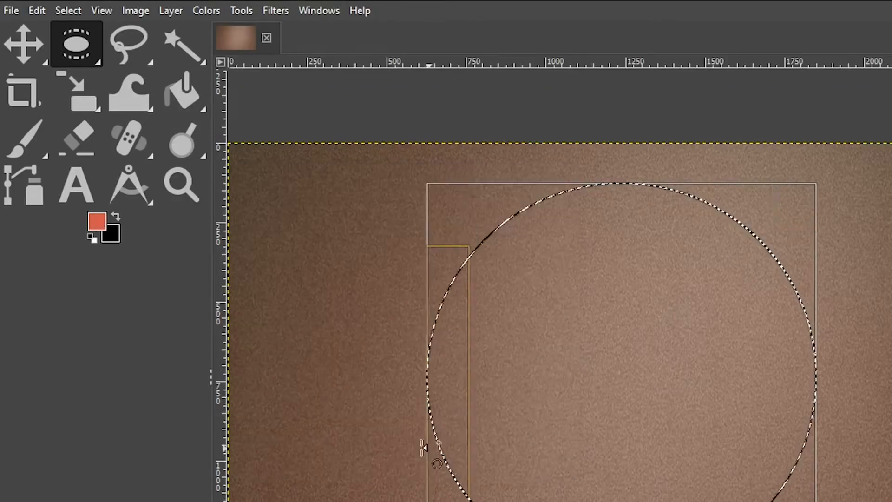
{"action": "mouse_move", "coordinate": [183, 91]}
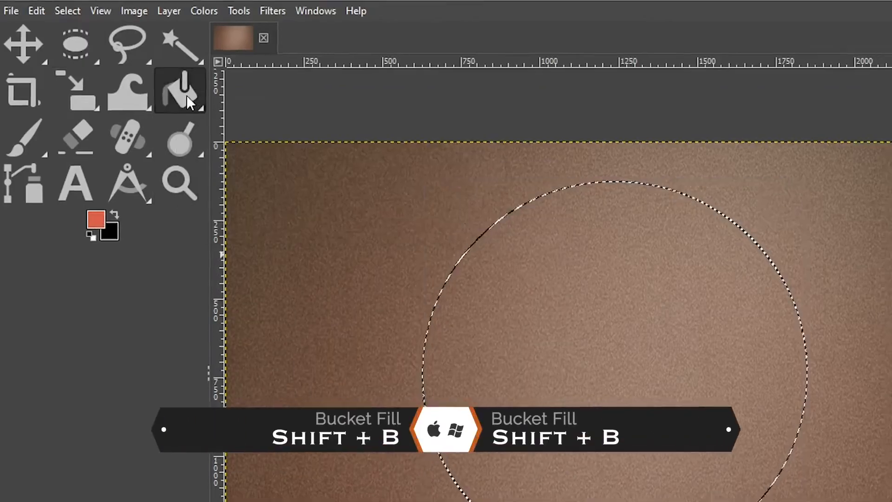
Bucket-fill the circular selection with red, then clear the selection via Select > None.
{"action": "left_click", "coordinate": [407, 262]}
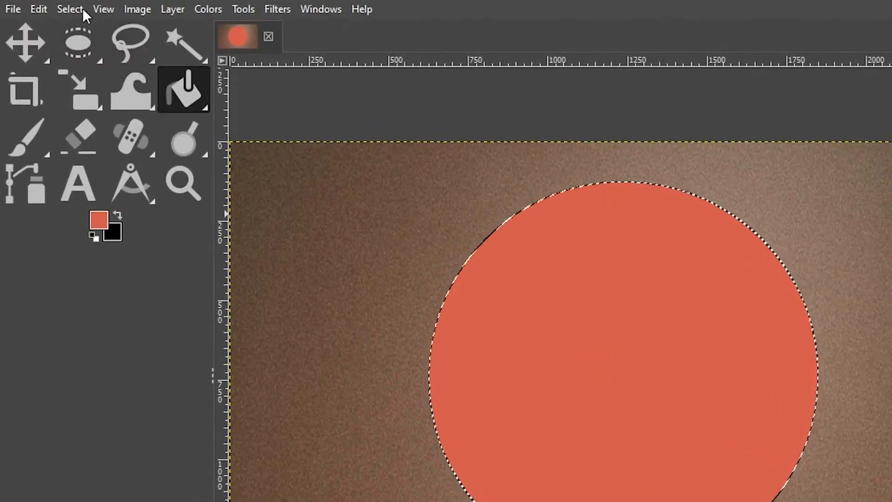
{"action": "left_click", "coordinate": [70, 9]}
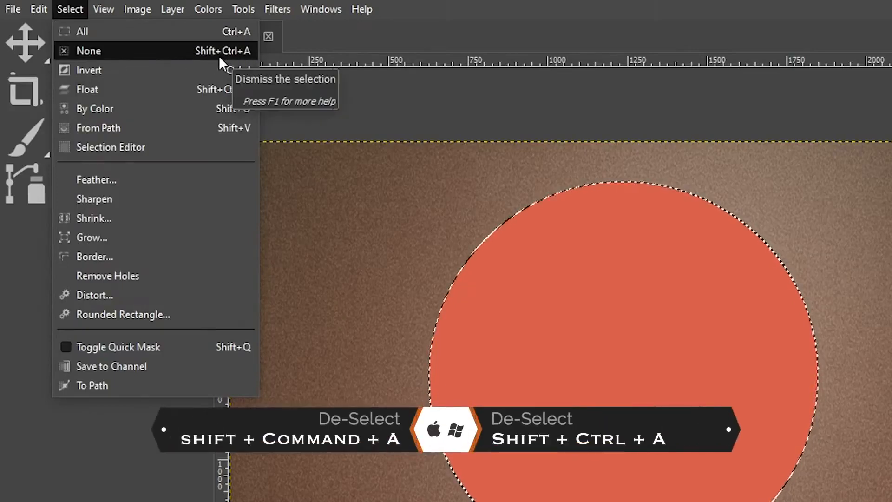
{"action": "left_click", "coordinate": [89, 50]}
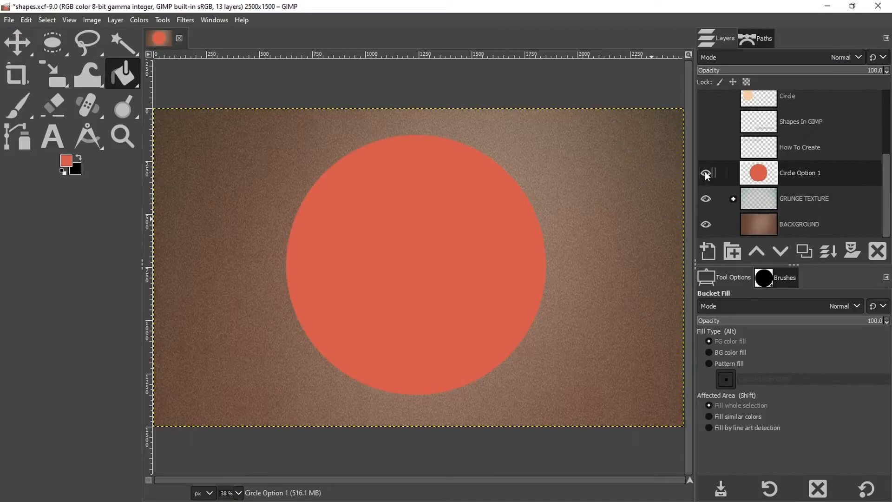
Hide the Circle Option 1 layer so the red circle disappears from the canvas.
{"action": "left_click", "coordinate": [706, 172]}
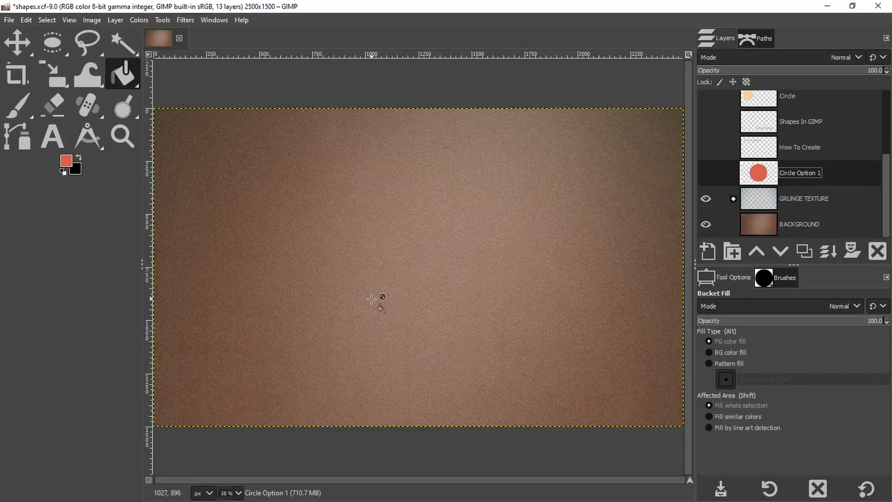
{"action": "mouse_move", "coordinate": [191, 404]}
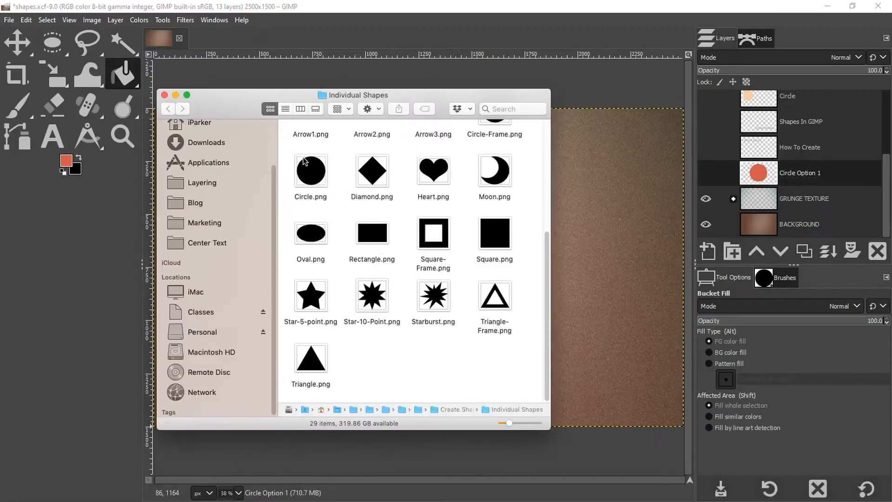
Drag Circle.png from Finder onto the GIMP canvas to import it as a new layer.
{"action": "left_click", "coordinate": [310, 170]}
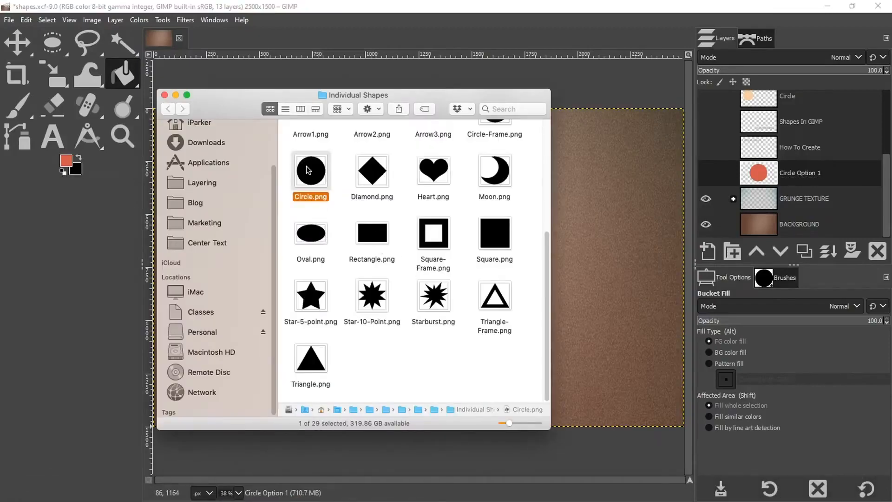
{"action": "left_click_drag", "start_coordinate": [310, 169], "coordinate": [591, 238]}
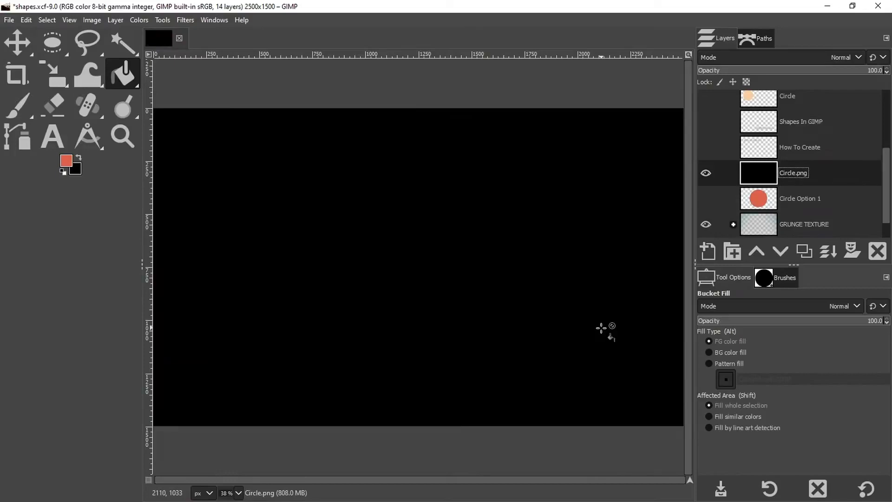
{"action": "mouse_move", "coordinate": [603, 329]}
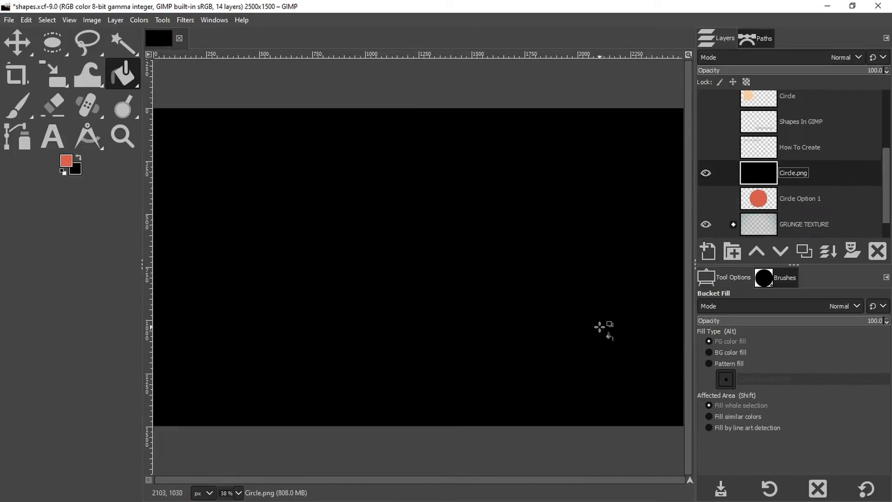
{"action": "mouse_move", "coordinate": [401, 263]}
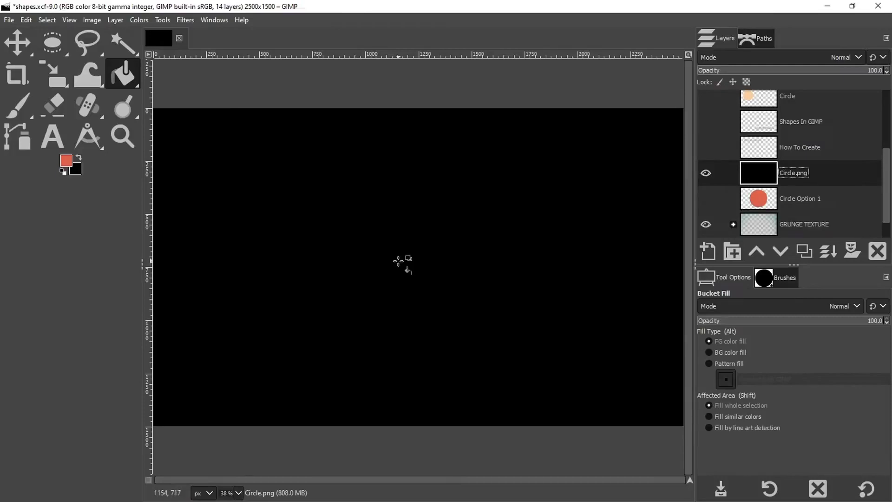
Activate the Zoom tool to view the oversized imported circle layer.
{"action": "left_click", "coordinate": [123, 136]}
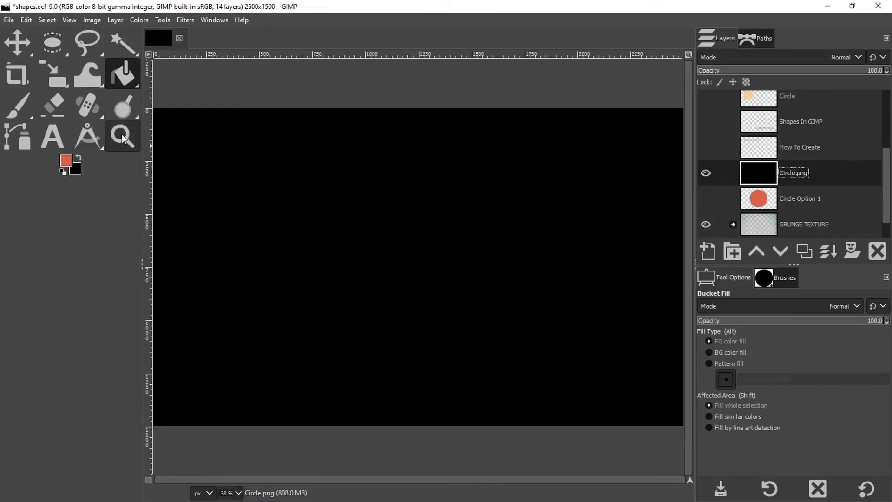
{"action": "left_click", "coordinate": [122, 136]}
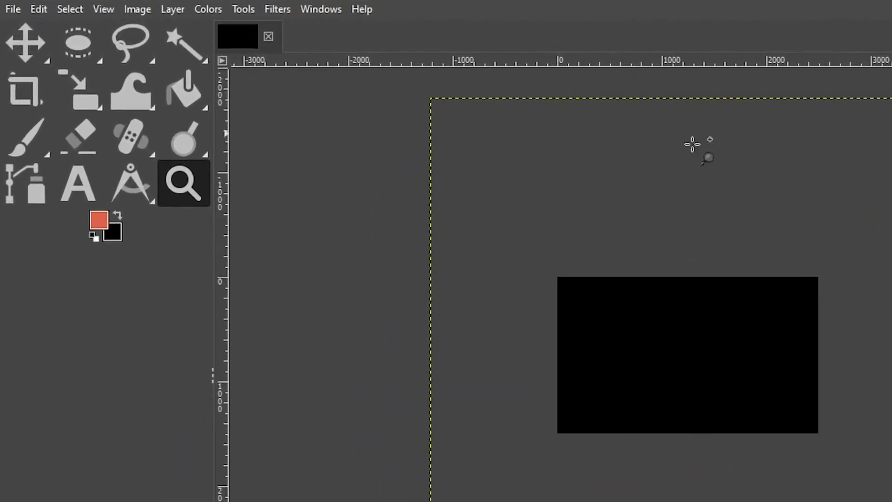
Scale the Circle.png layer down to 1001 × 1001 px, centred on the brown canvas.
{"action": "left_click", "coordinate": [78, 90]}
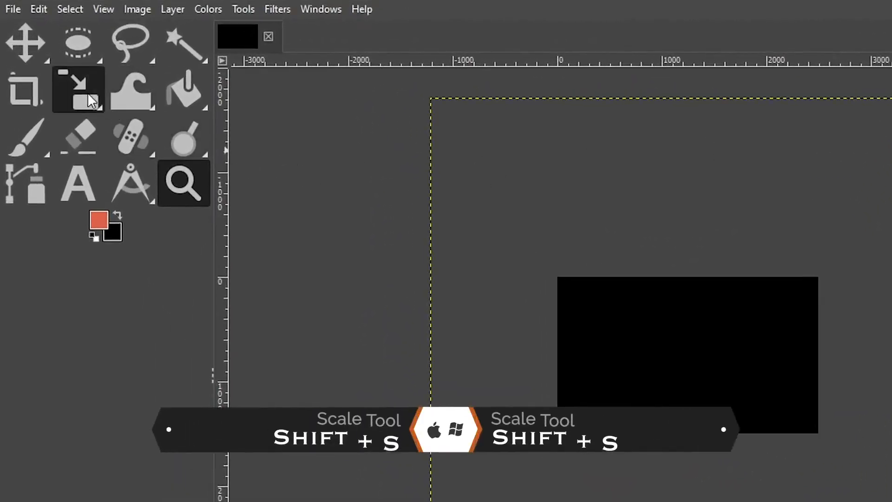
{"action": "left_click", "coordinate": [78, 89]}
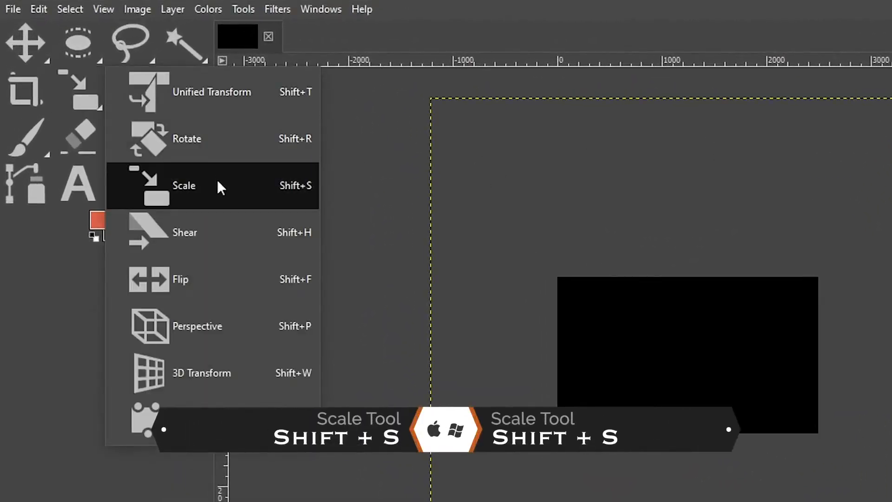
{"action": "left_click", "coordinate": [183, 186]}
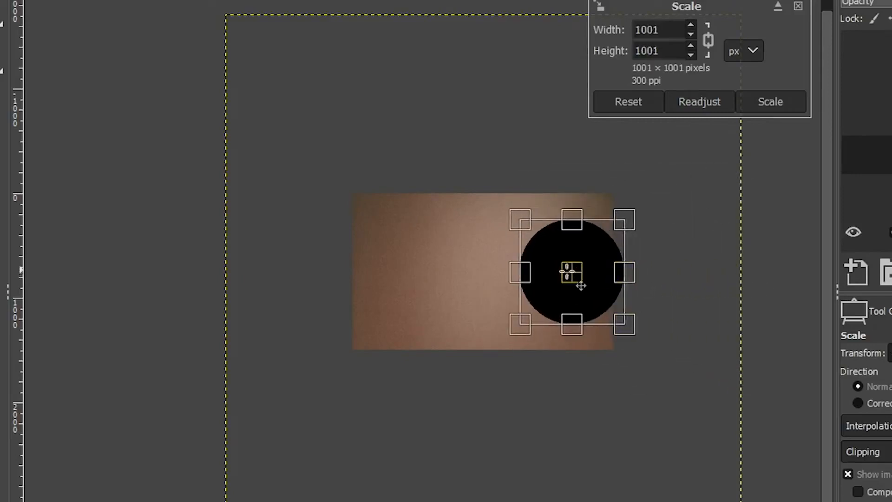
{"action": "left_click_drag", "start_coordinate": [573, 273], "coordinate": [483, 274]}
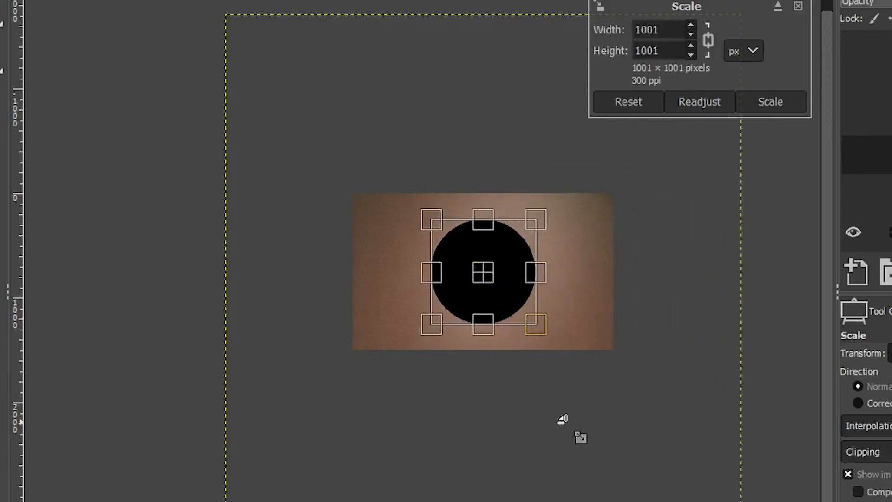
{"action": "left_click", "coordinate": [770, 101]}
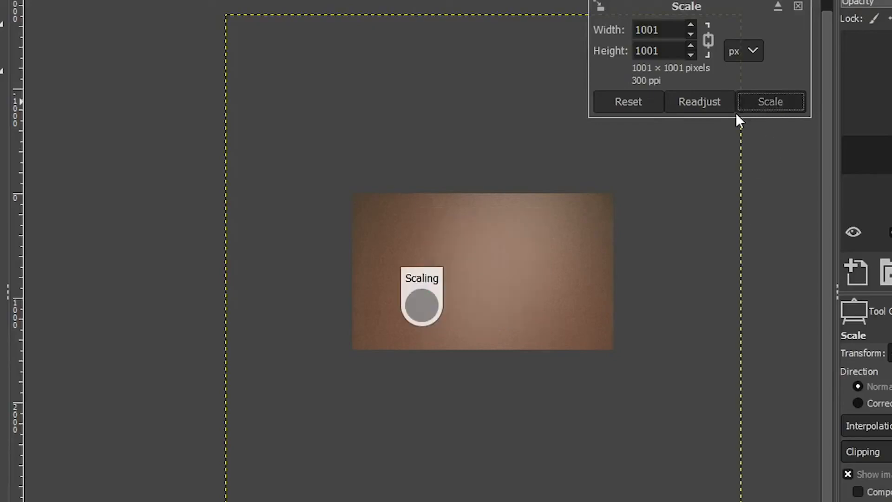
{"action": "left_click", "coordinate": [770, 101]}
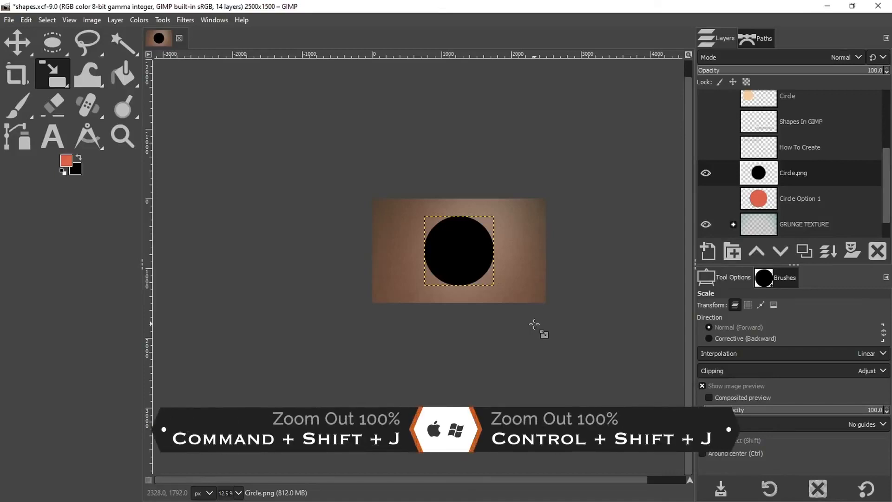
Fit the whole image in the window via Shift+Ctrl+J and View > Zoom > Fit Image in Window.
{"action": "key", "text": "ctrl+shift+j"}
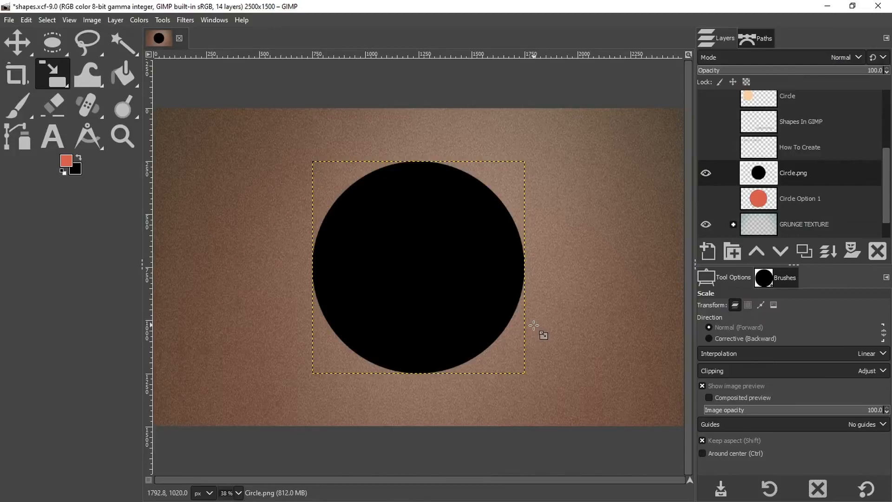
{"action": "mouse_move", "coordinate": [192, 111]}
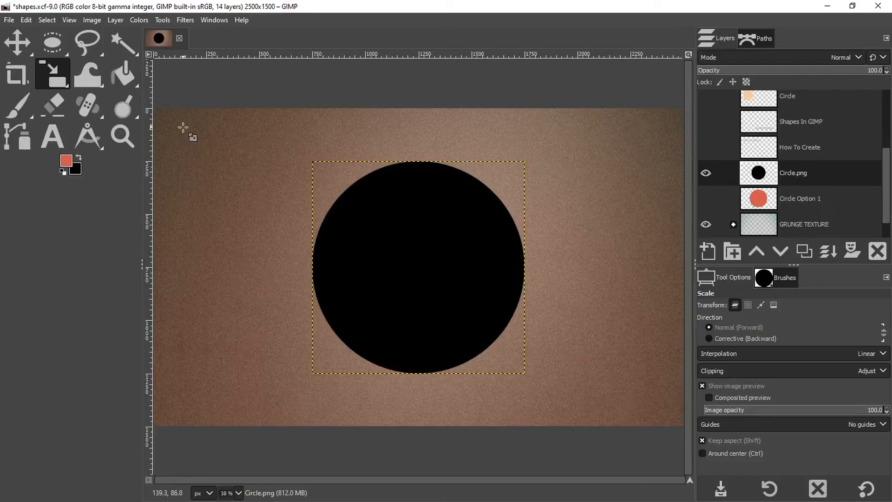
{"action": "left_click", "coordinate": [68, 20]}
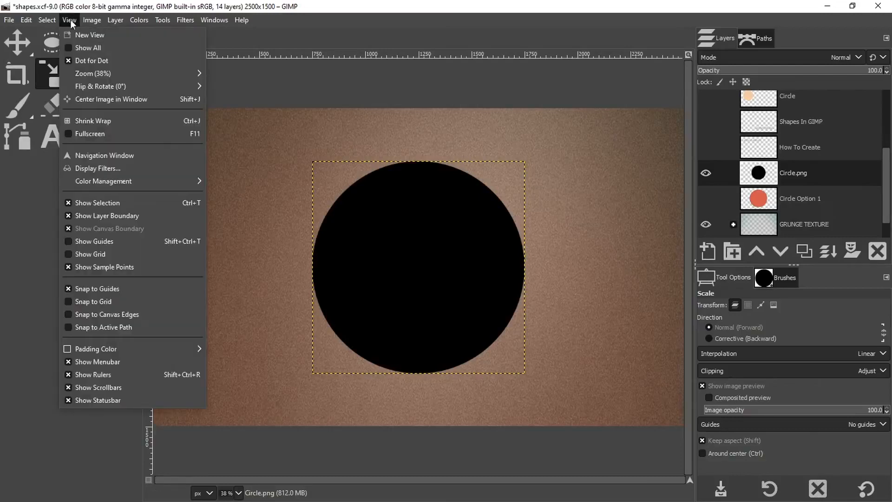
{"action": "left_click", "coordinate": [93, 73]}
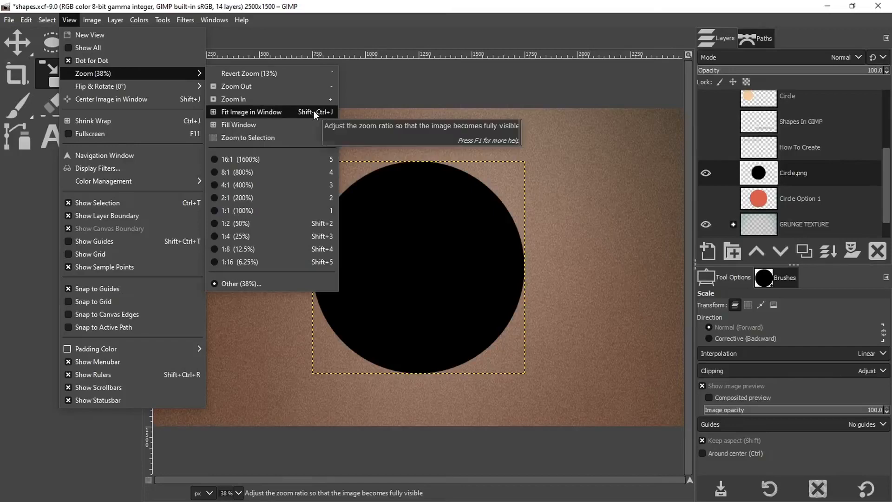
{"action": "left_click", "coordinate": [250, 112]}
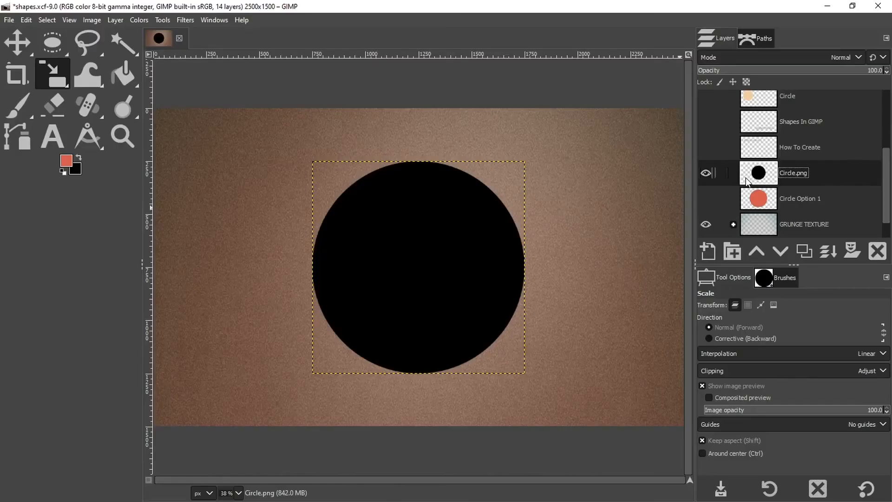
Hide the Circle.png layer and create the transparent Circle Option 3 layer.
{"action": "left_click", "coordinate": [705, 173]}
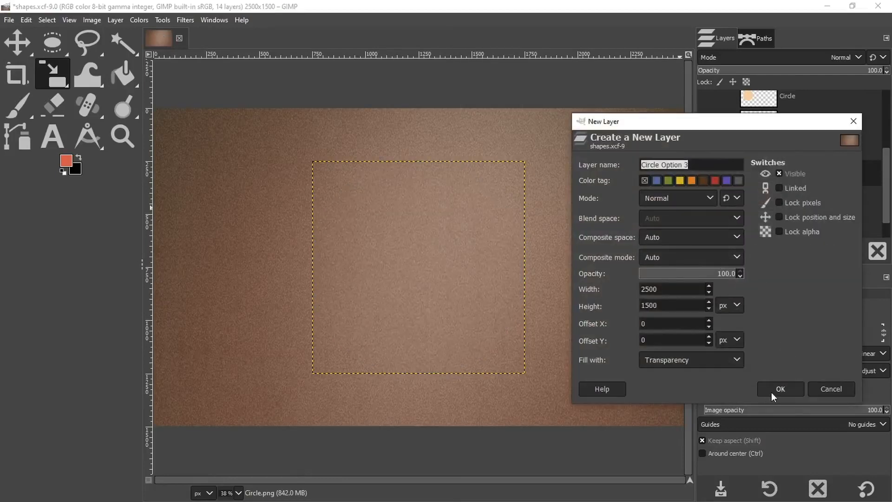
{"action": "left_click", "coordinate": [780, 388]}
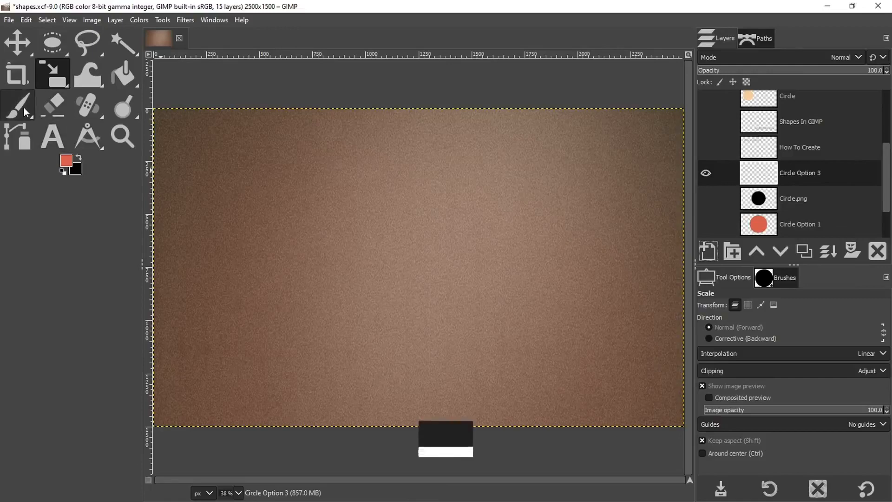
Activate the Paintbrush with the 2. Hardness 100 round brush at size 152.
{"action": "left_click", "coordinate": [18, 105]}
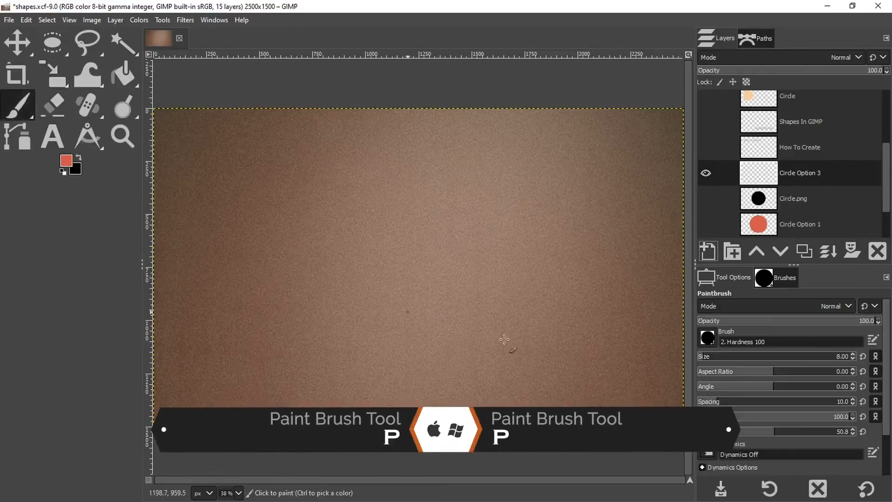
{"action": "left_click", "coordinate": [775, 277]}
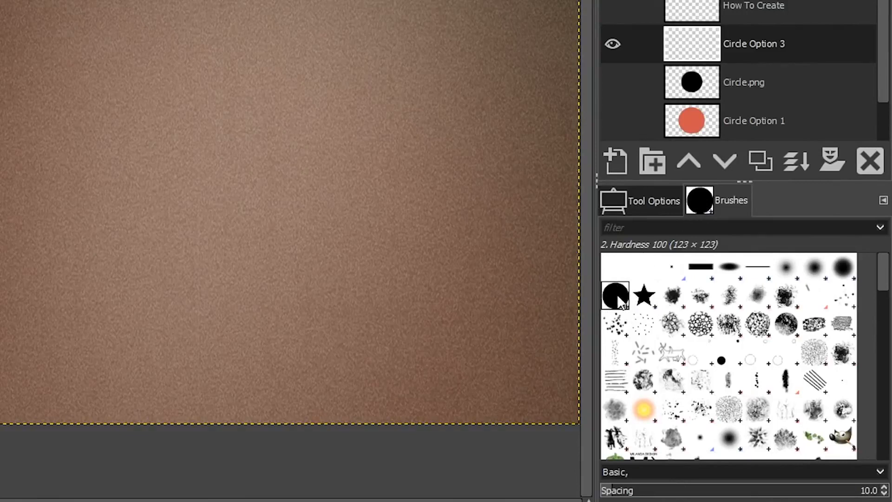
{"action": "left_click", "coordinate": [639, 201]}
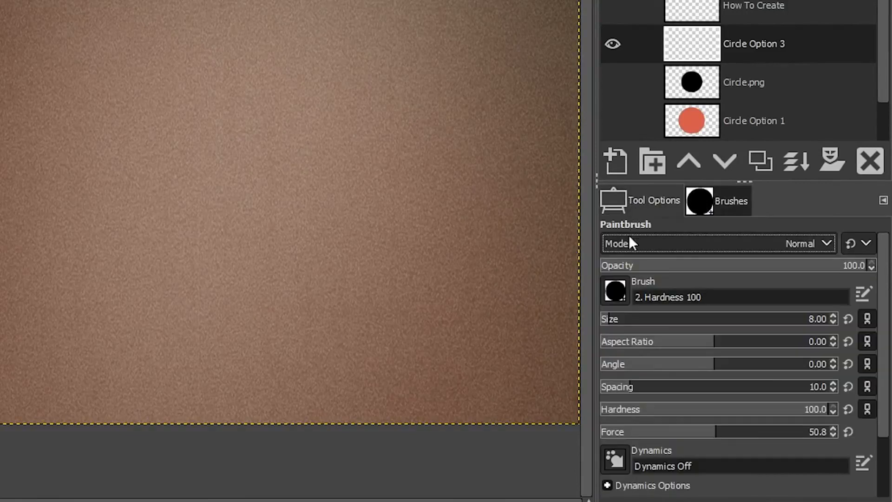
{"action": "mouse_move", "coordinate": [635, 325]}
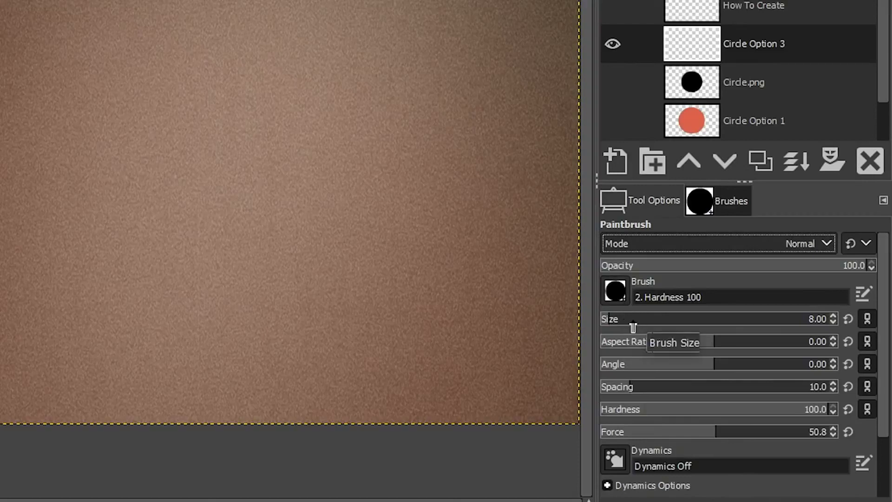
{"action": "left_click_drag", "start_coordinate": [635, 318], "coordinate": [814, 318]}
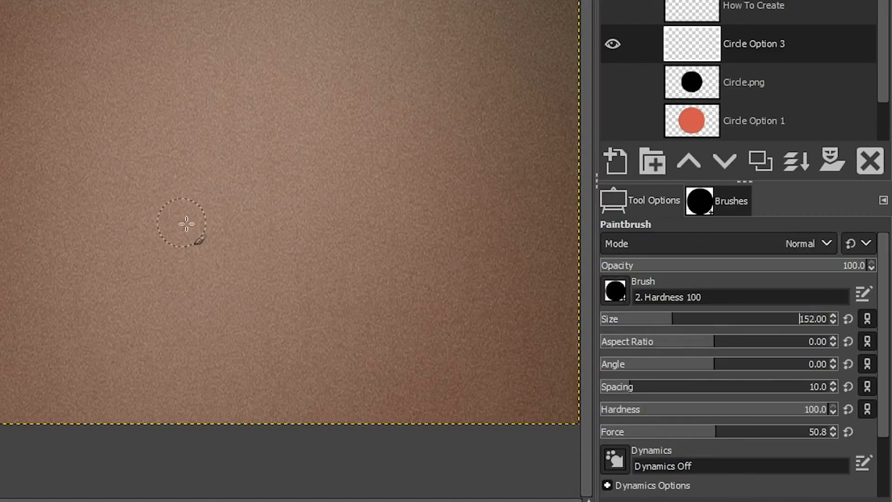
{"action": "mouse_move", "coordinate": [136, 221]}
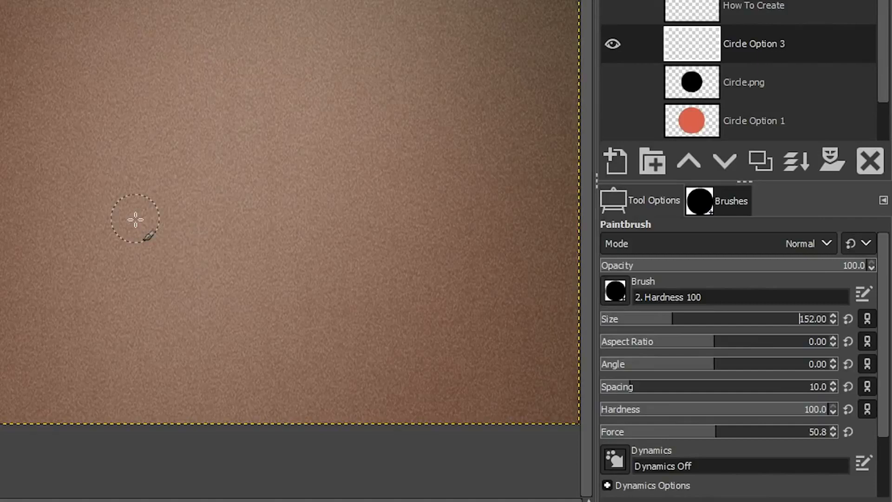